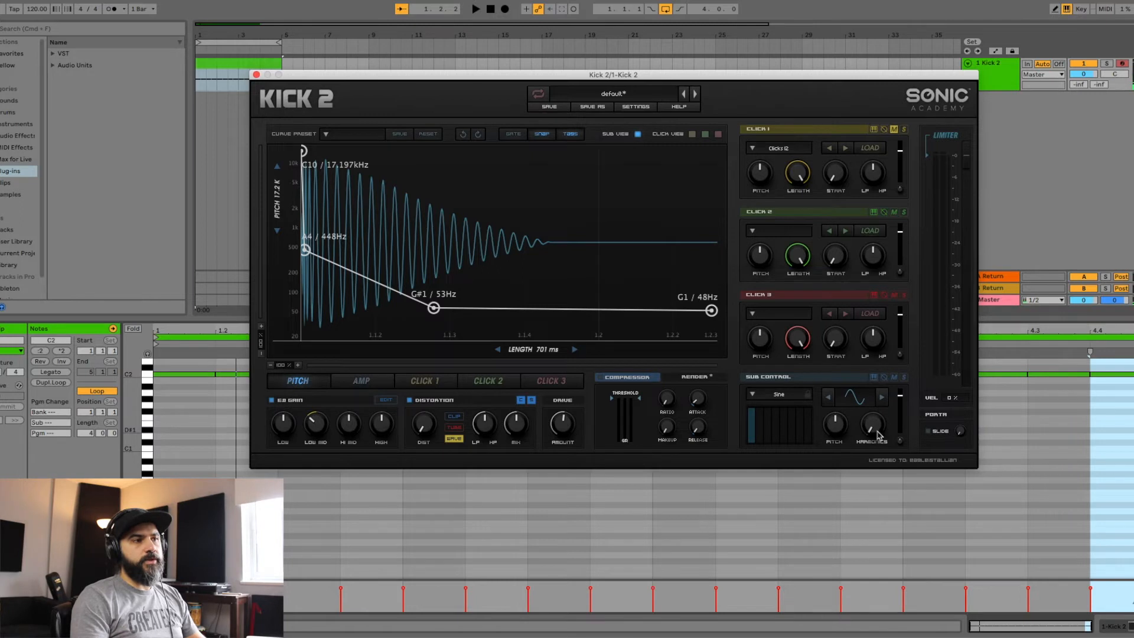
Step: Turn up the Harmonics knob on the sine sub oscillator in Sub Control
{"action": "left_click", "coordinate": [872, 425]}
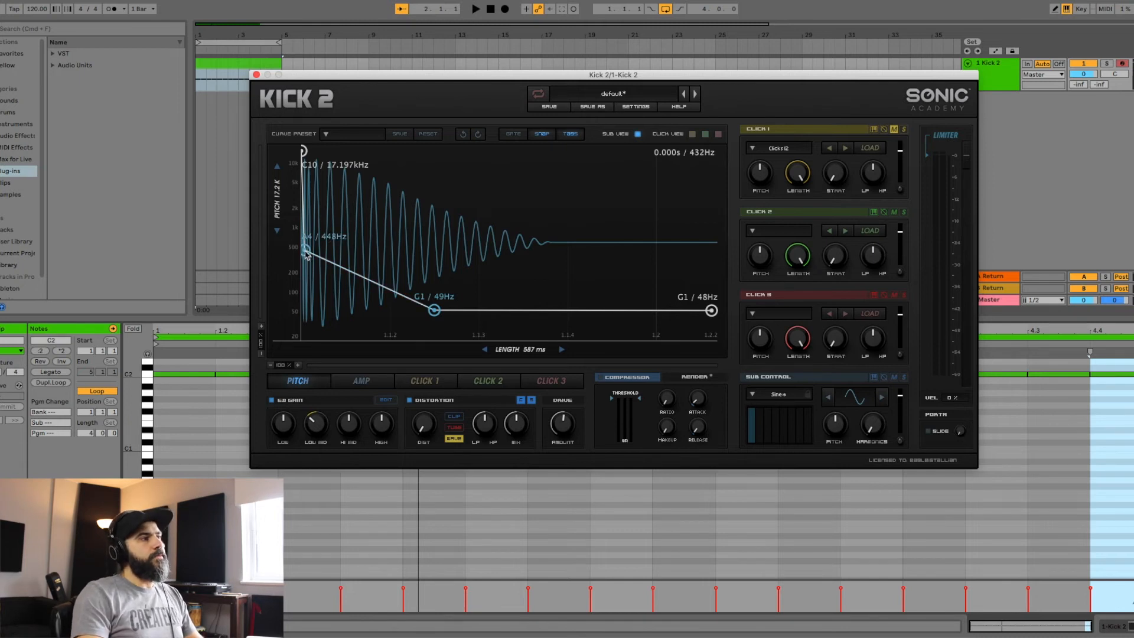
Step: Switch the Kick 2 envelope editor to the AMP amplitude envelope
{"action": "left_click", "coordinate": [361, 381]}
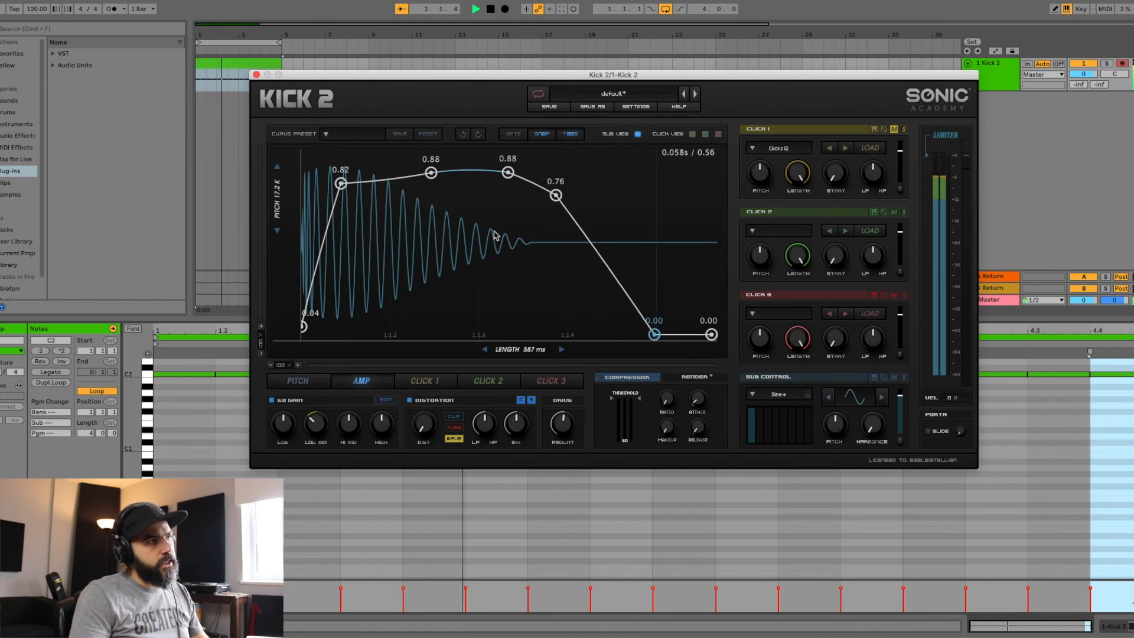